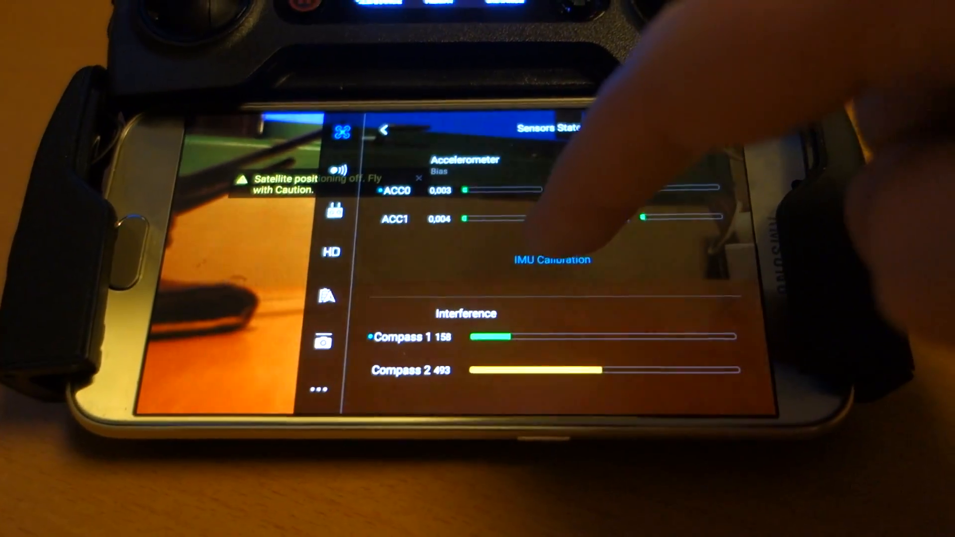
# Step: Open the IMU Calibration instructions from the Sensors State page
pyautogui.click(550, 260)
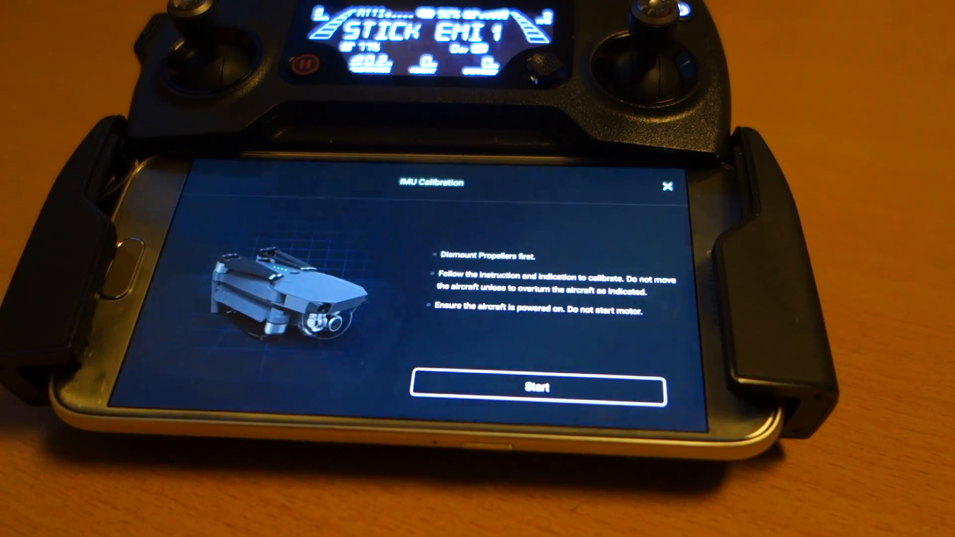
# Step: Start the IMU calibration and let it run to the success check mark
pyautogui.click(539, 389)
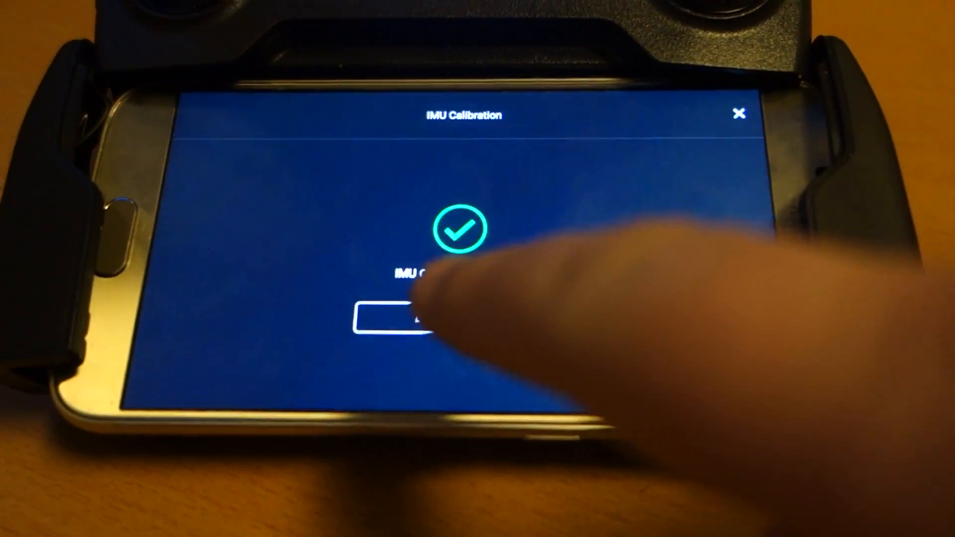
pyautogui.click(396, 317)
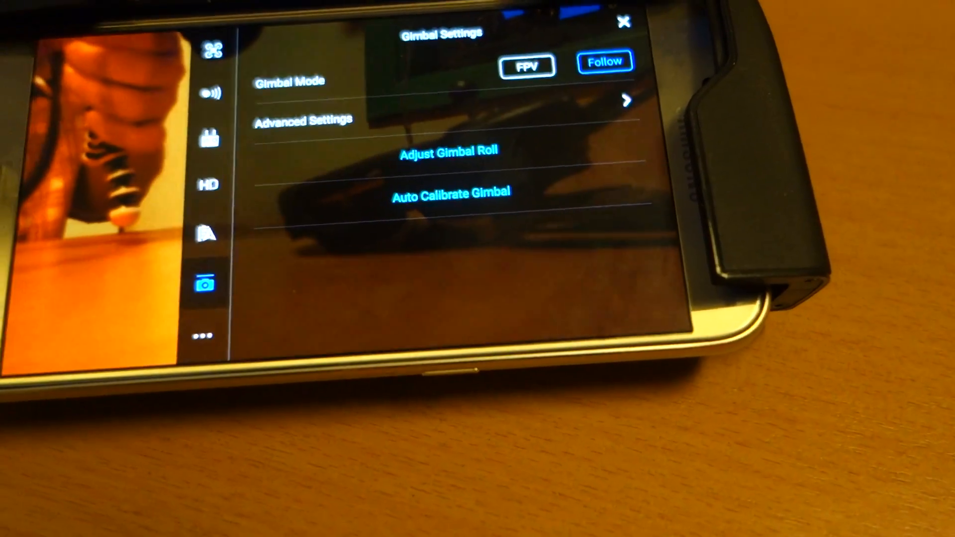
# Step: Start Auto Calibrate Gimbal from the Gimbal Settings page
pyautogui.click(450, 195)
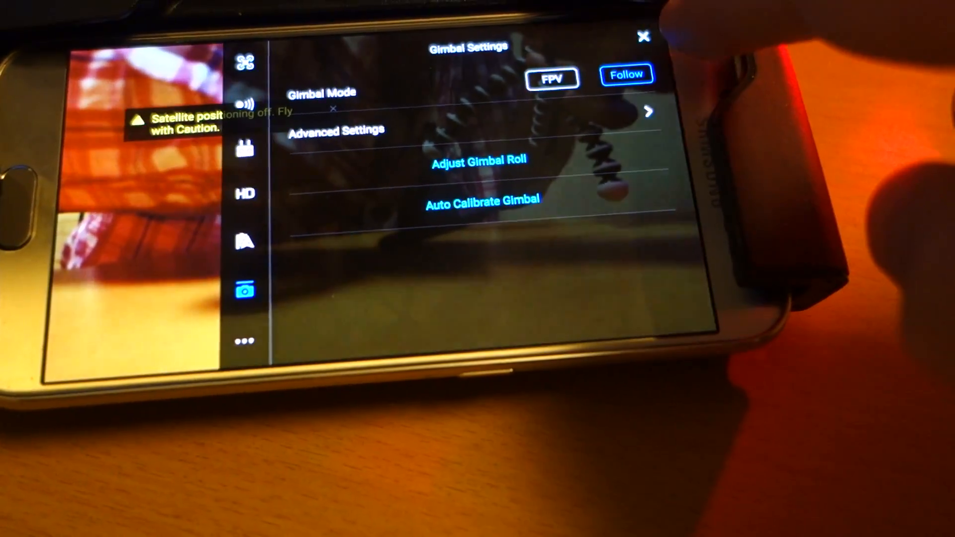
# Step: Leave Gimbal Settings and request Reset Camera Settings from the camera settings gear tab
pyautogui.click(644, 38)
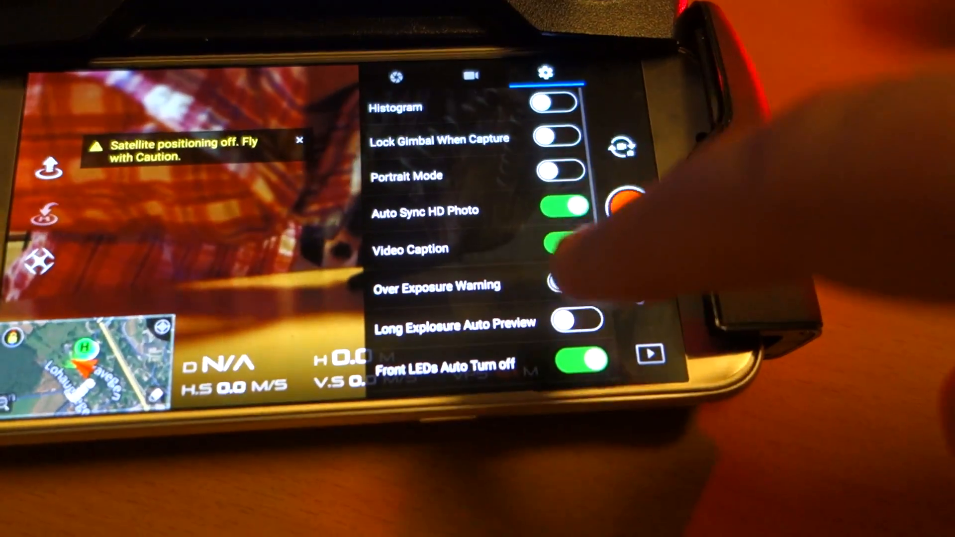
pyautogui.click(482, 73)
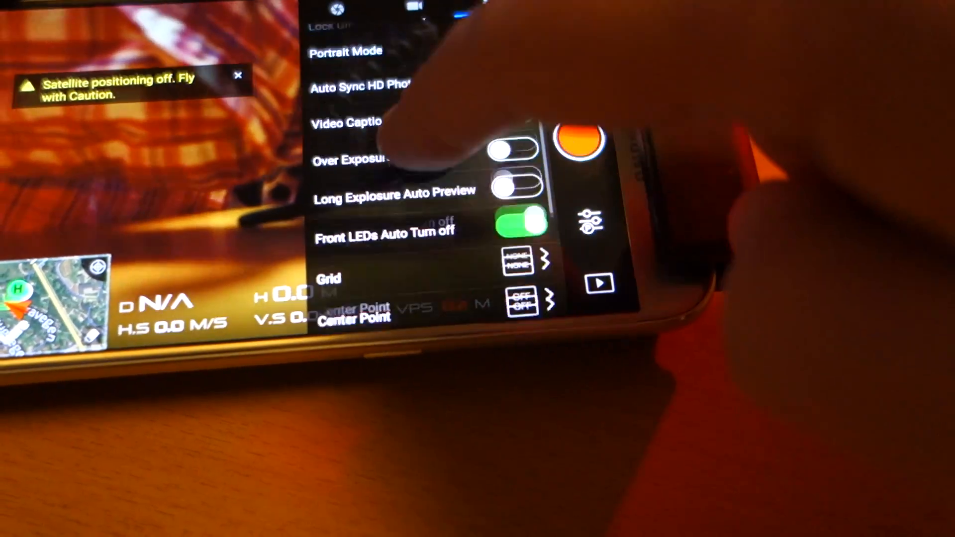
pyautogui.scroll(-3)
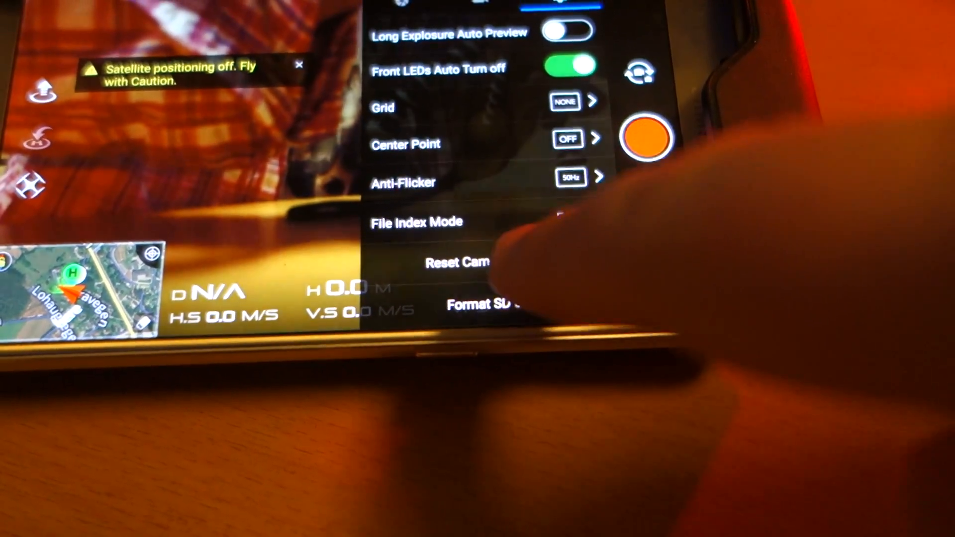
pyautogui.click(462, 261)
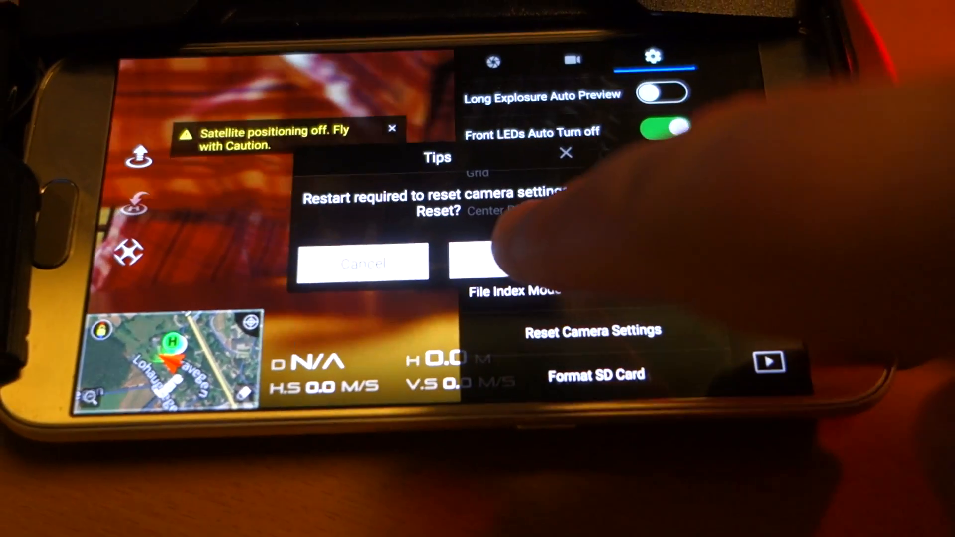